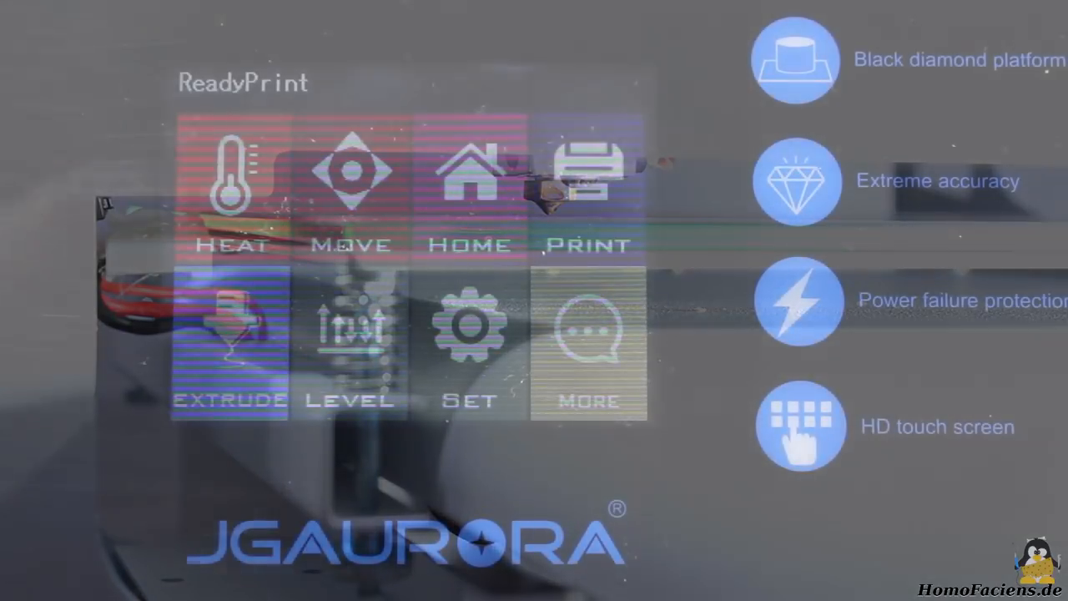
Open PreHeat and raise the E1 extruder target temperature to 90 °C
{"action": "left_click", "coordinate": [231, 192]}
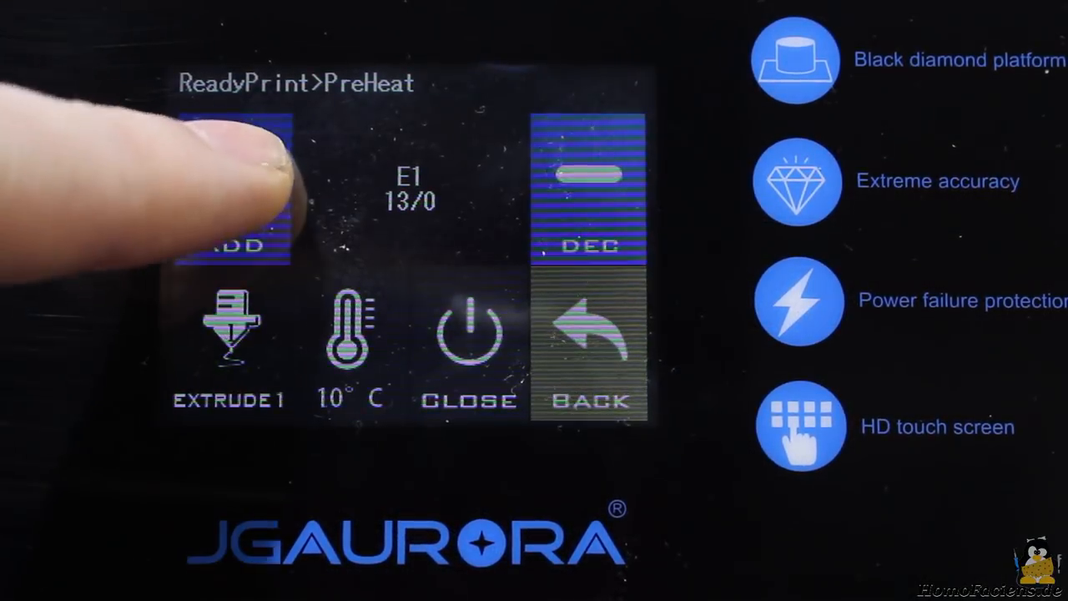
{"action": "left_click", "coordinate": [234, 184]}
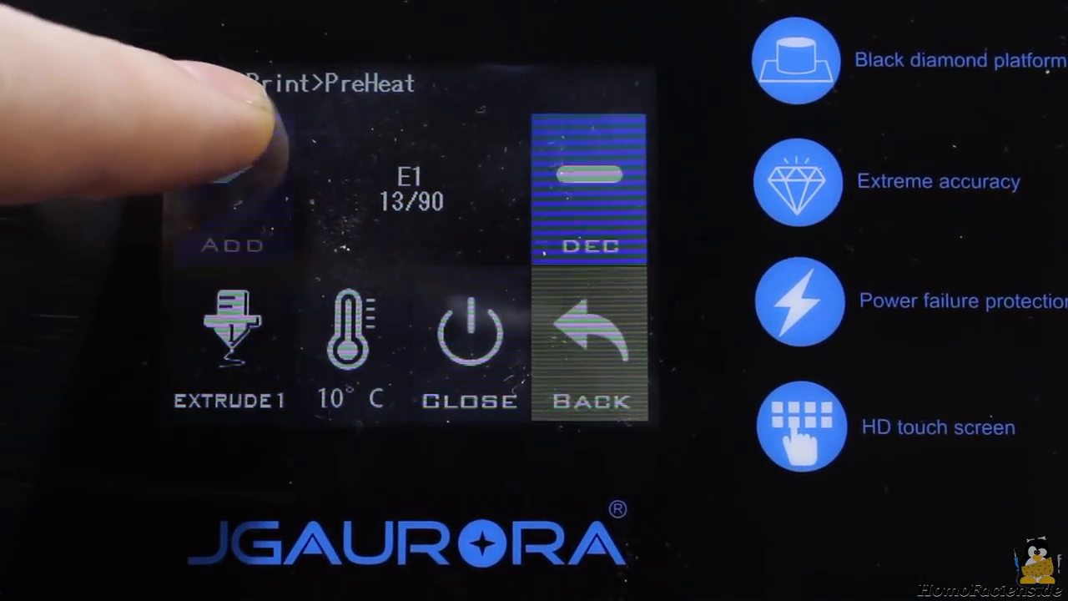
{"action": "left_click", "coordinate": [232, 244]}
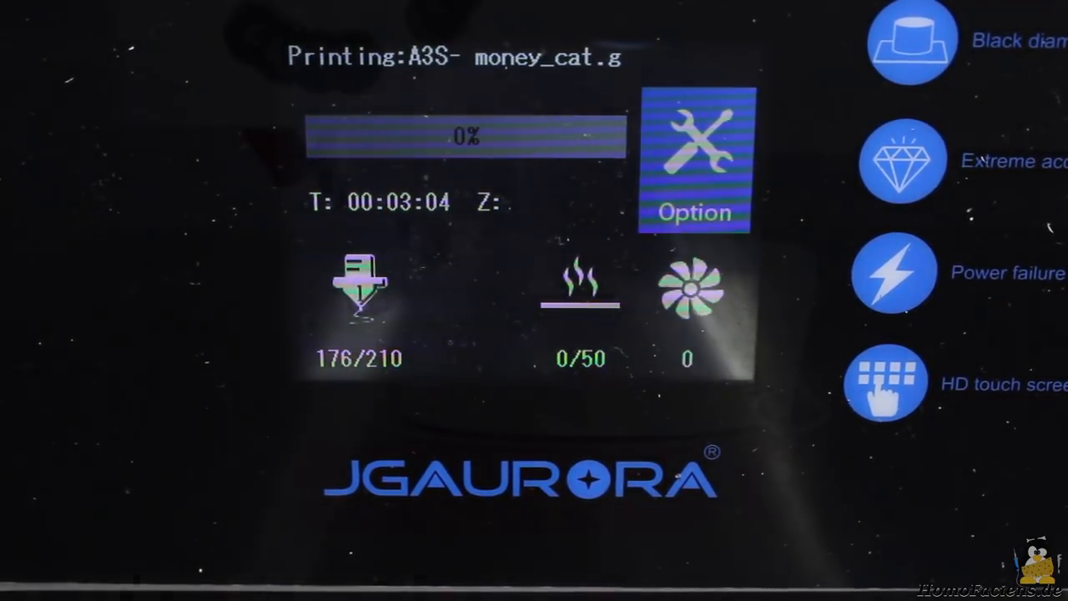
Open the Option menu for the running money_cat print
{"action": "left_click", "coordinate": [695, 159]}
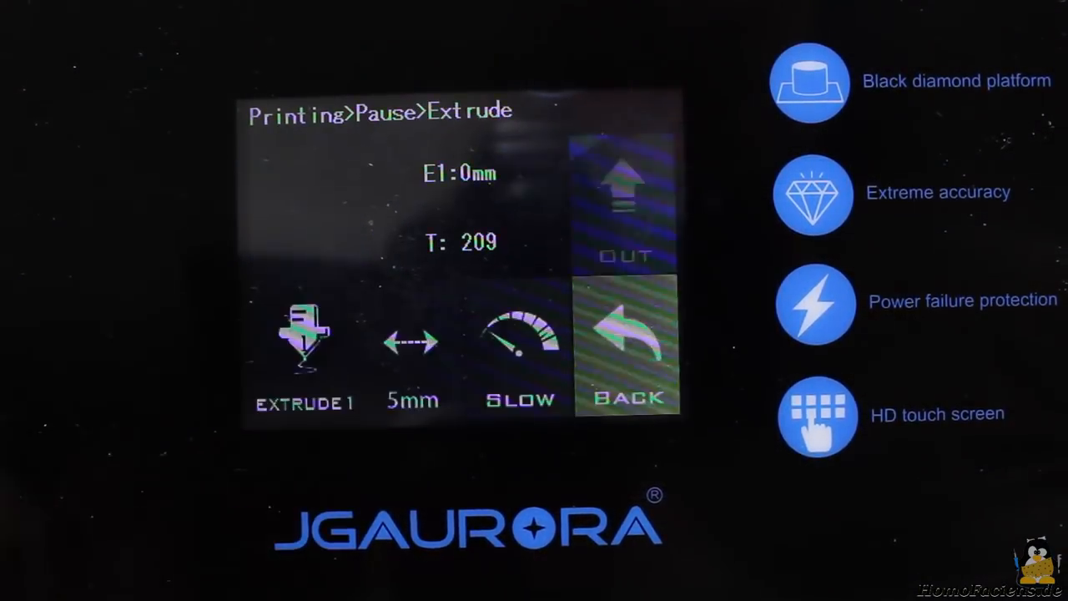
Retract E1 filament in 5 mm slow steps until it reads −15 mm
{"action": "left_click", "coordinate": [301, 208]}
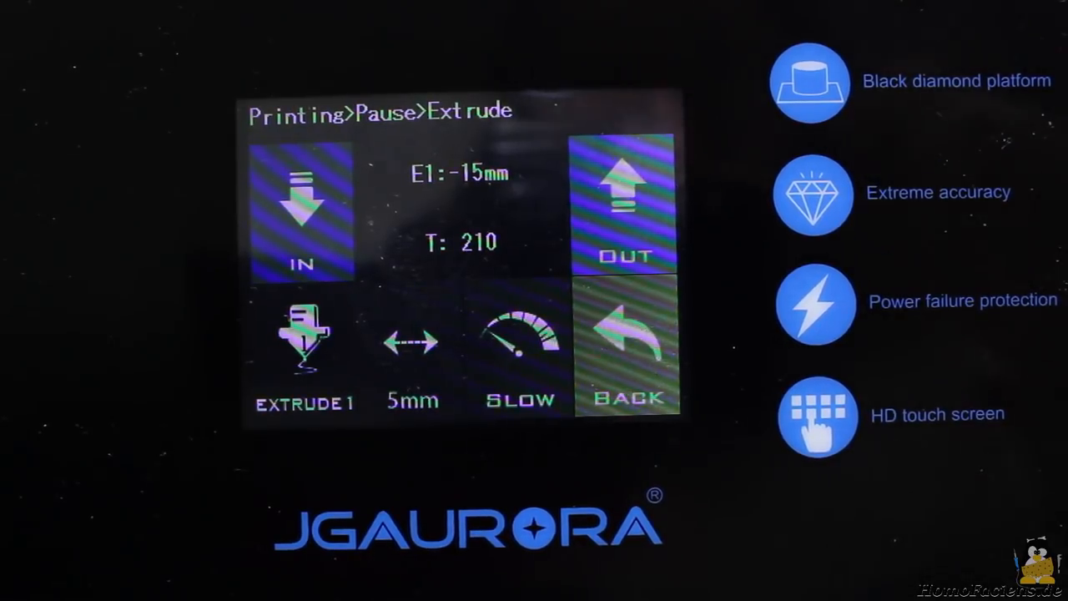
{"action": "left_click", "coordinate": [629, 343]}
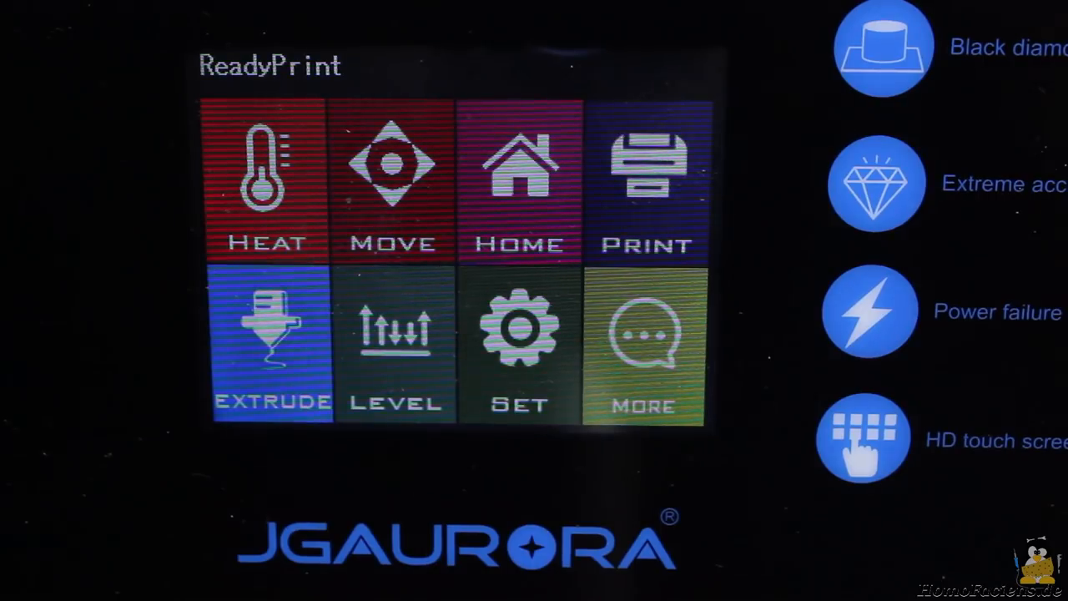
Heat the bed to 80 °C via PreHeat, then close to set its target to 0
{"action": "left_click", "coordinate": [265, 179]}
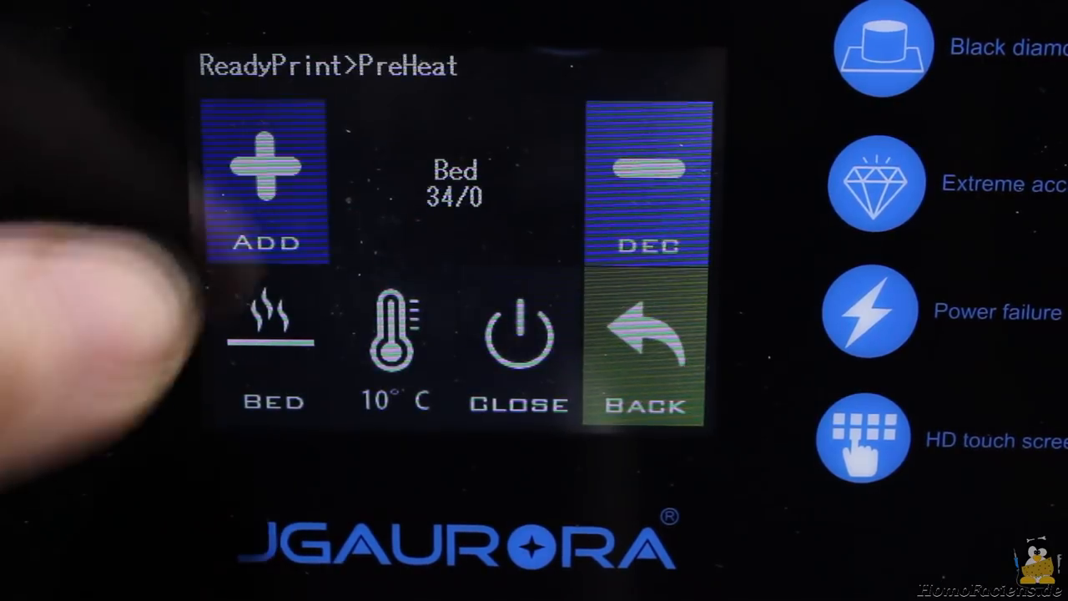
{"action": "left_click", "coordinate": [265, 179]}
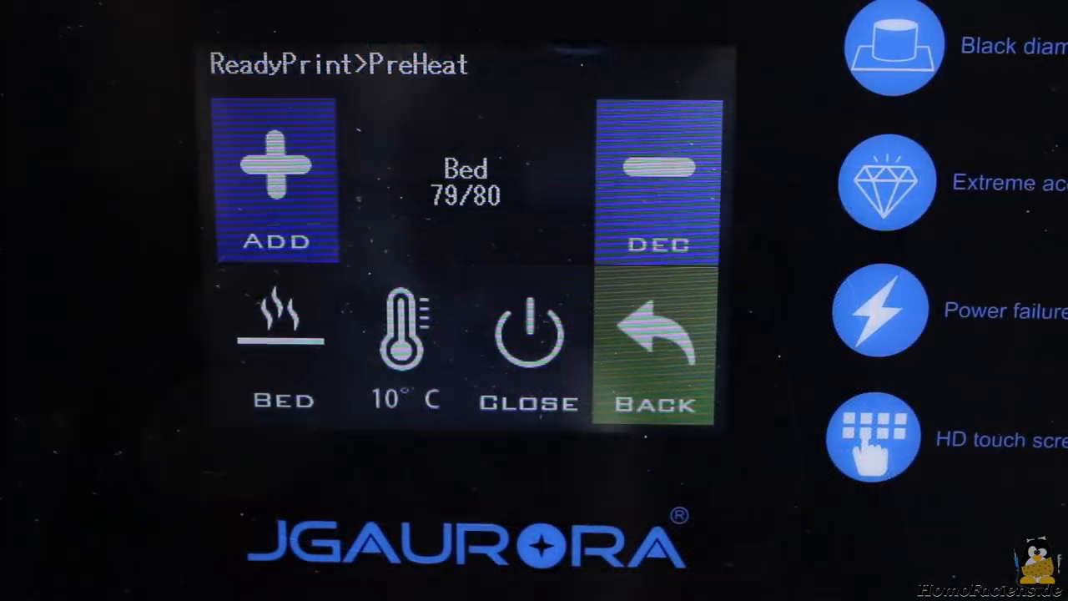
{"action": "left_click", "coordinate": [276, 179]}
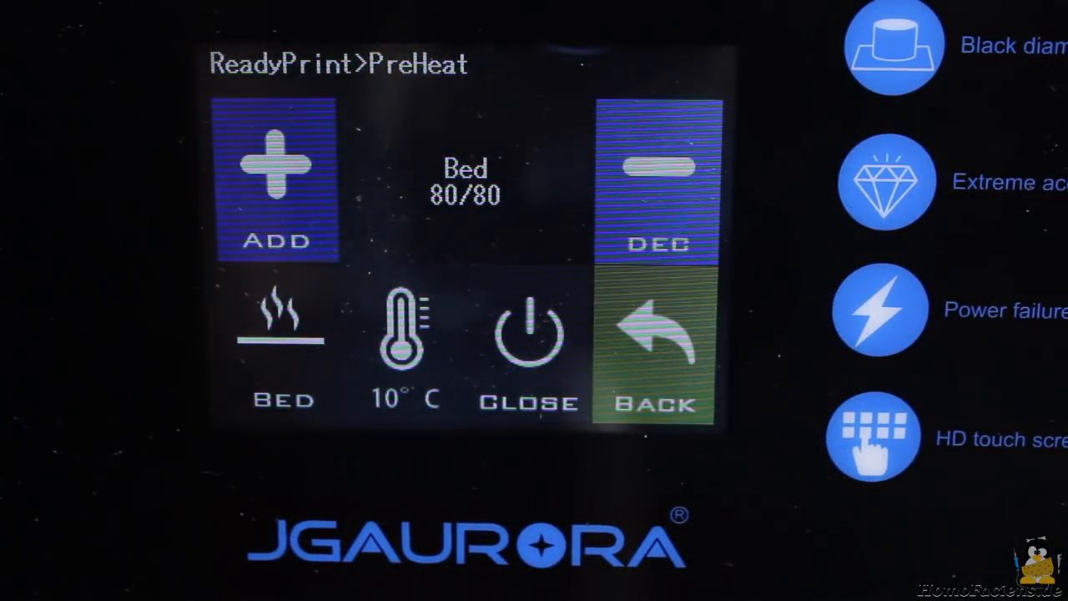
{"action": "left_click", "coordinate": [659, 175]}
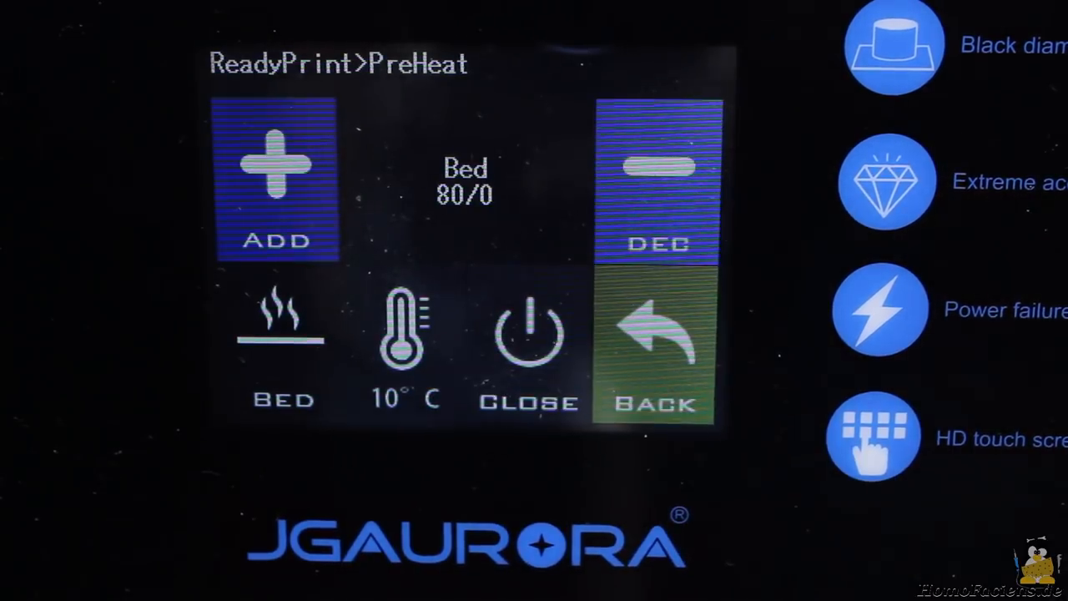